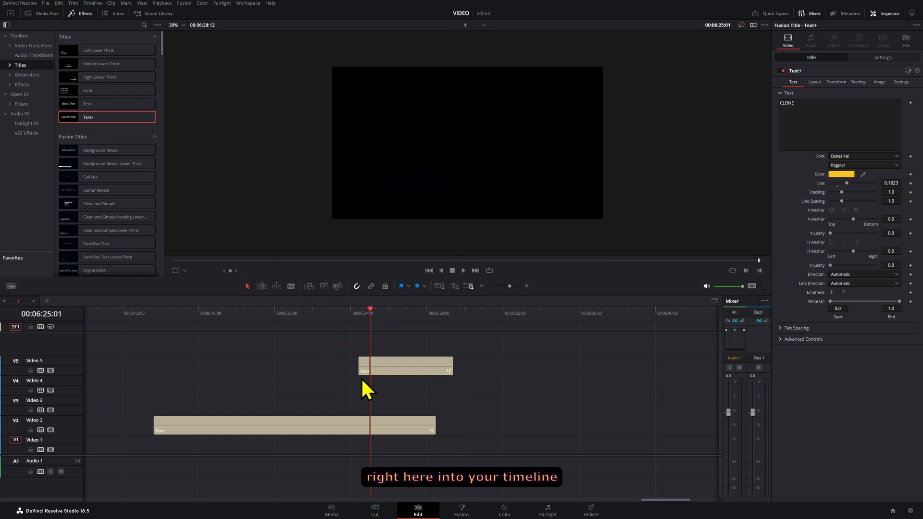
# Step: Open the yellow CLONE Text+ title clip in the Fusion page
pyautogui.click(460, 510)
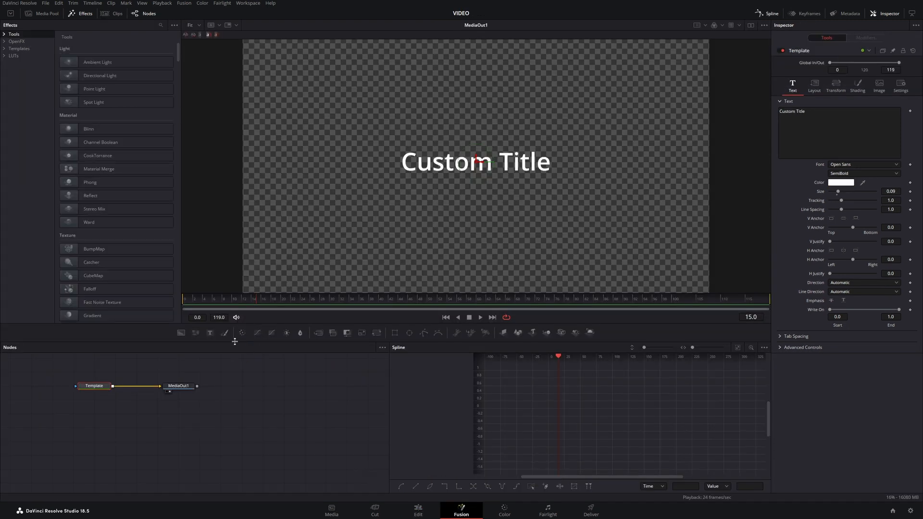
pyautogui.moveTo(344, 441)
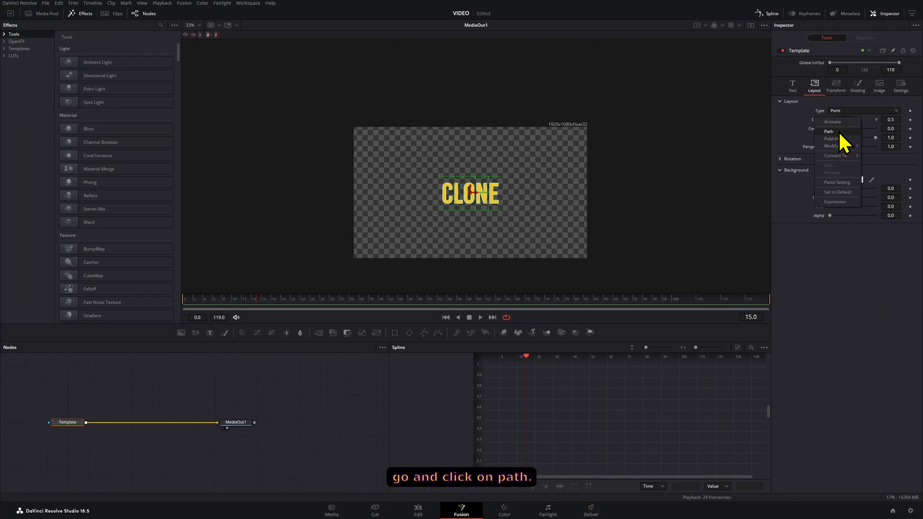
# Step: Set the text Center to Path, select the Template node, and activate Click Append
pyautogui.click(827, 131)
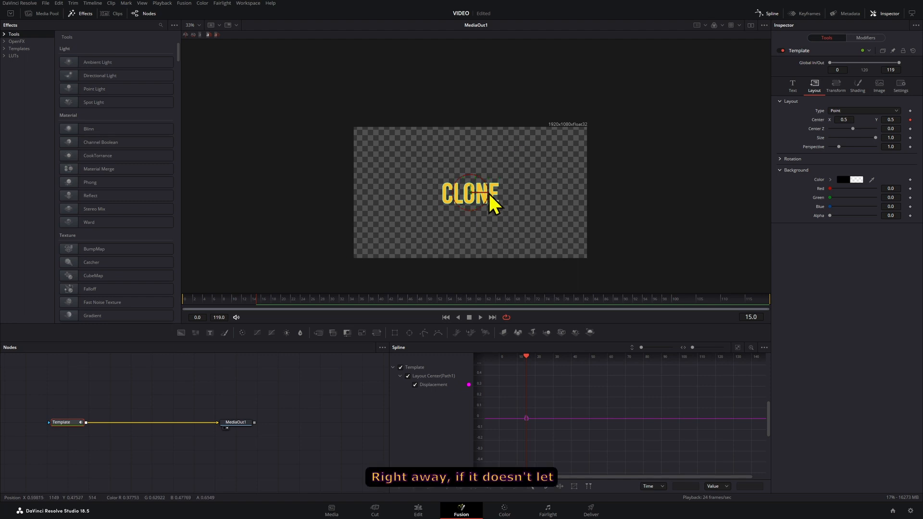
pyautogui.moveTo(112, 415)
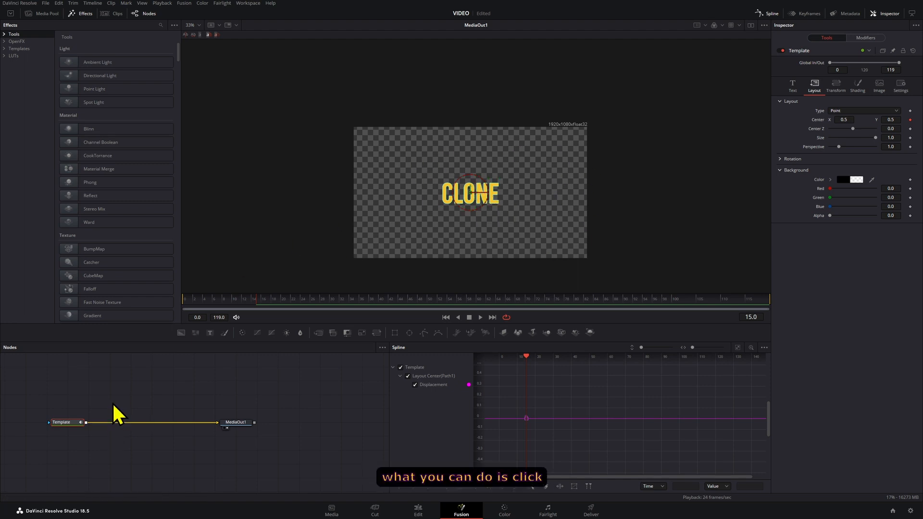
pyautogui.click(63, 422)
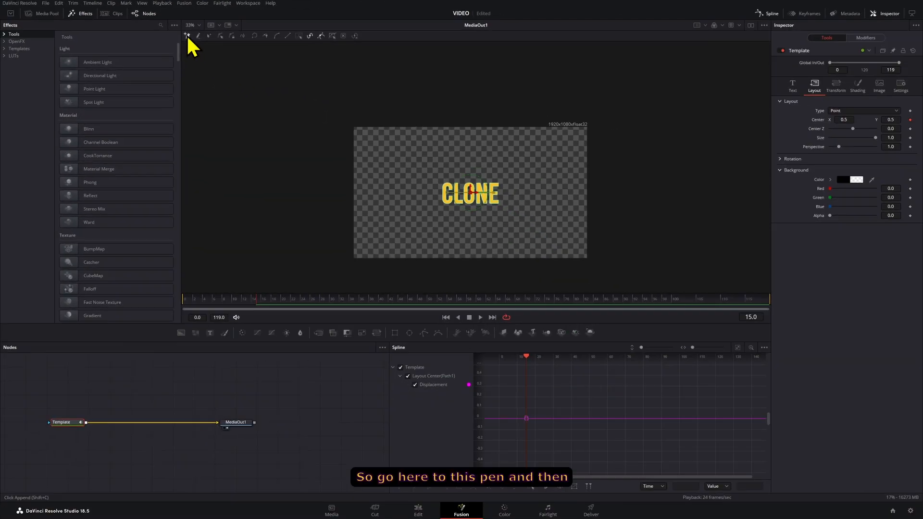
pyautogui.click(186, 35)
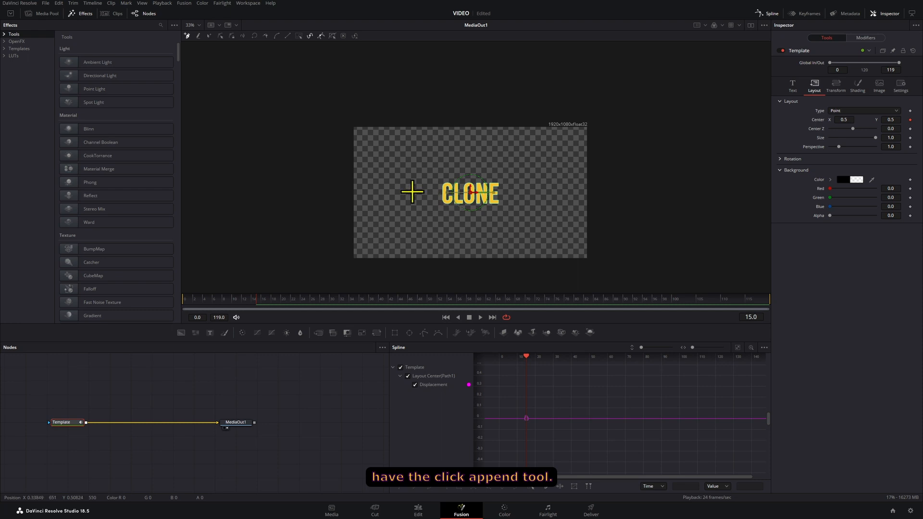
pyautogui.moveTo(187, 36)
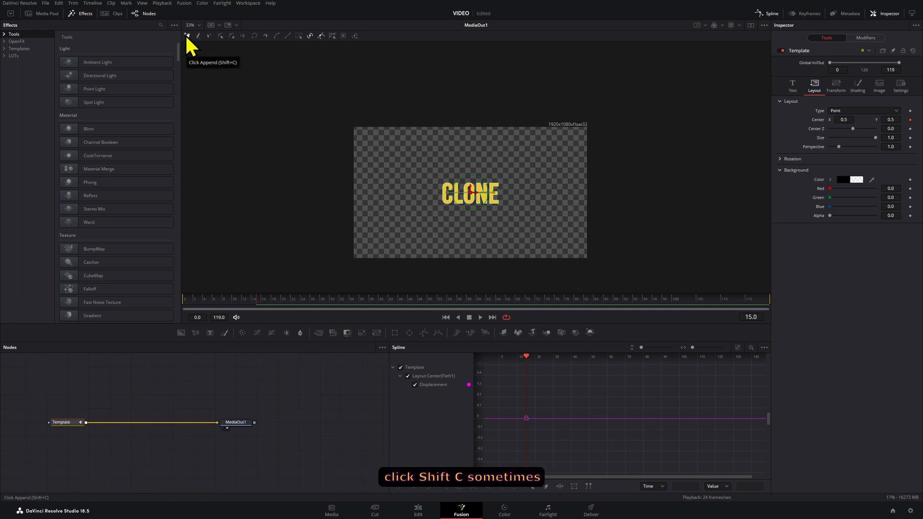
pyautogui.moveTo(409, 180)
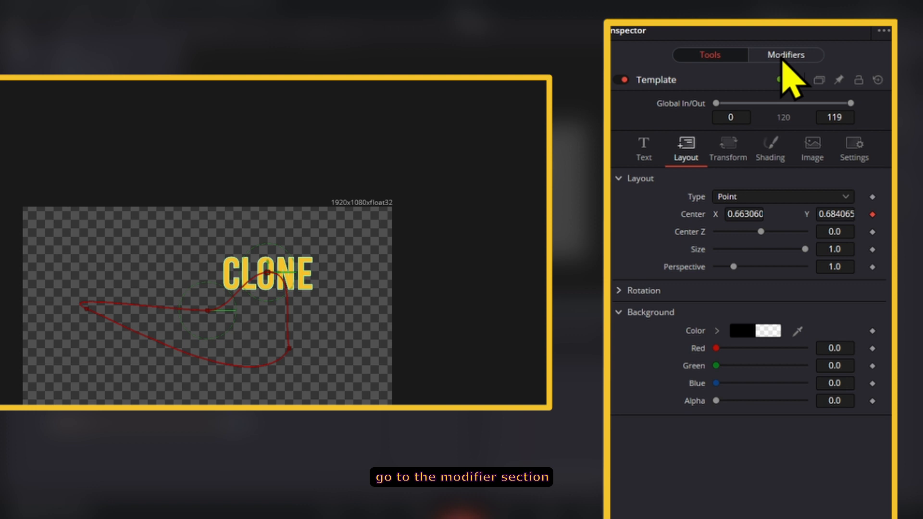
# Step: Show Path1's modifier settings and drag the text along the drawn path
pyautogui.click(784, 54)
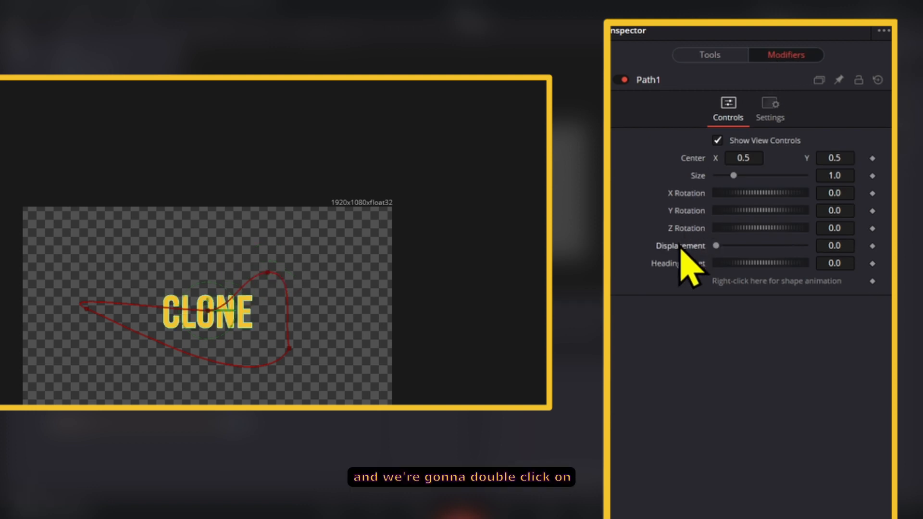
pyautogui.moveTo(715, 246); pyautogui.dragTo(804, 245)
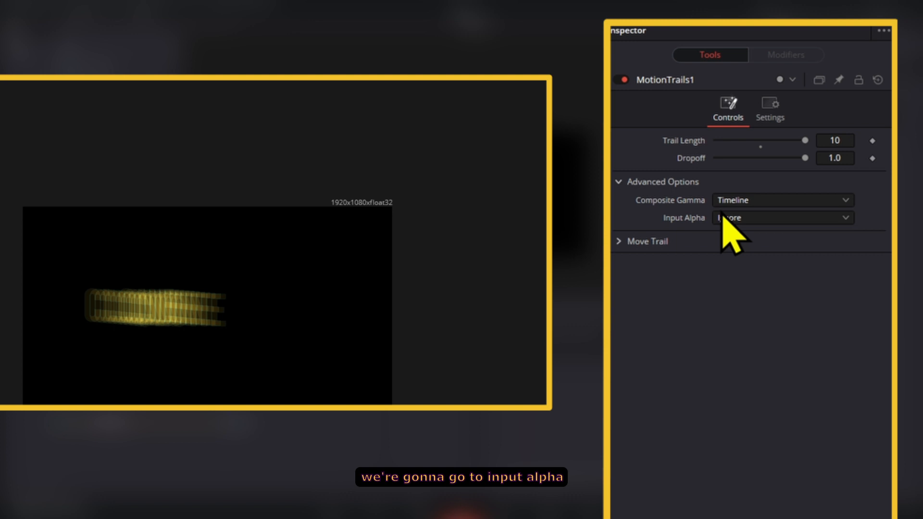
# Step: Set the Motion Trails input alpha option
pyautogui.click(783, 218)
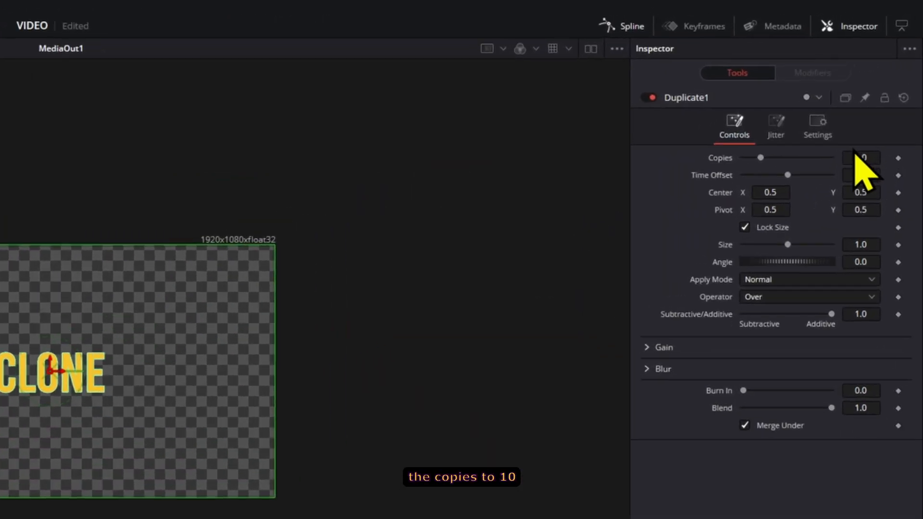
# Step: Give Duplicate1 10 copies with a -1 frame time offset
pyautogui.write('10')
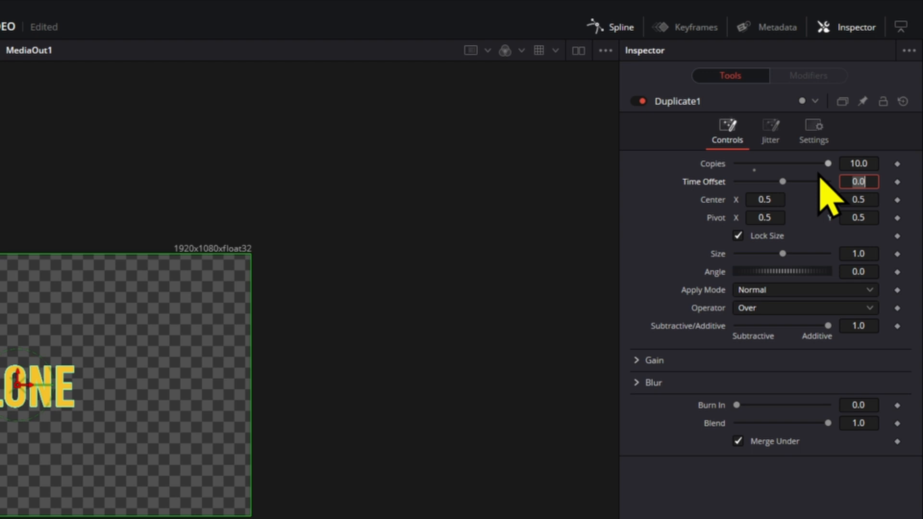
pyautogui.write('-1')
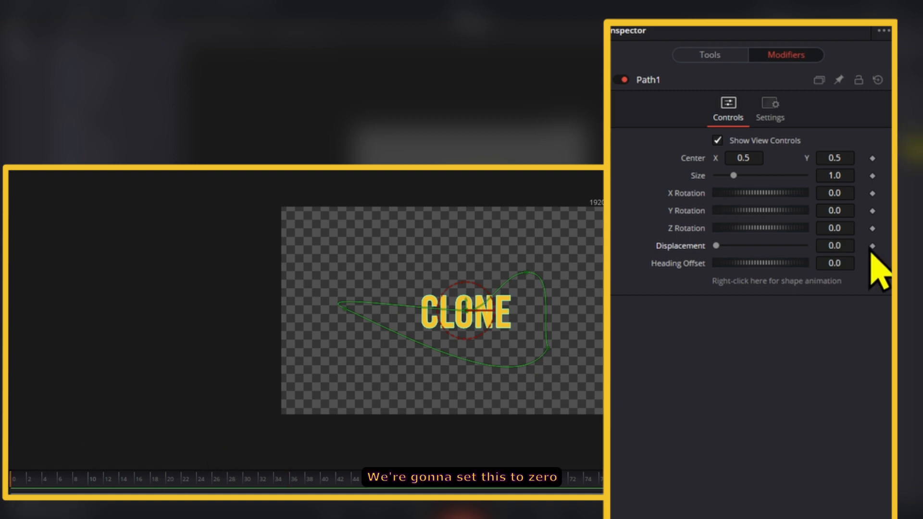
# Step: Keyframe path Displacement from 0 at the first frame to 1.0 at the last
pyautogui.click(873, 246)
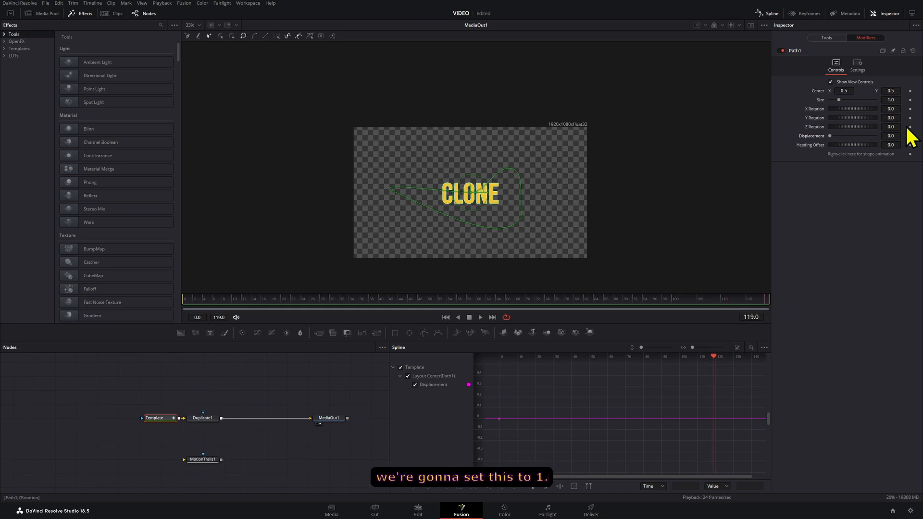
pyautogui.write('1.0')
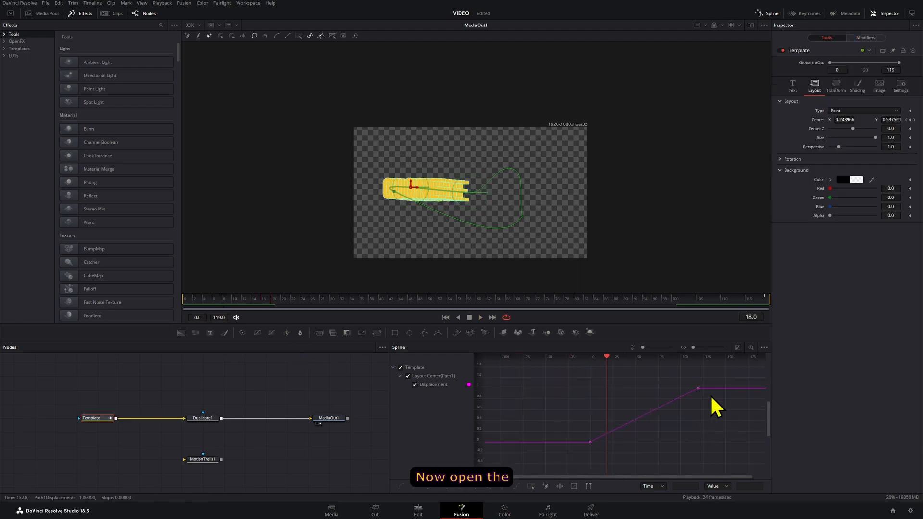
pyautogui.click(767, 13)
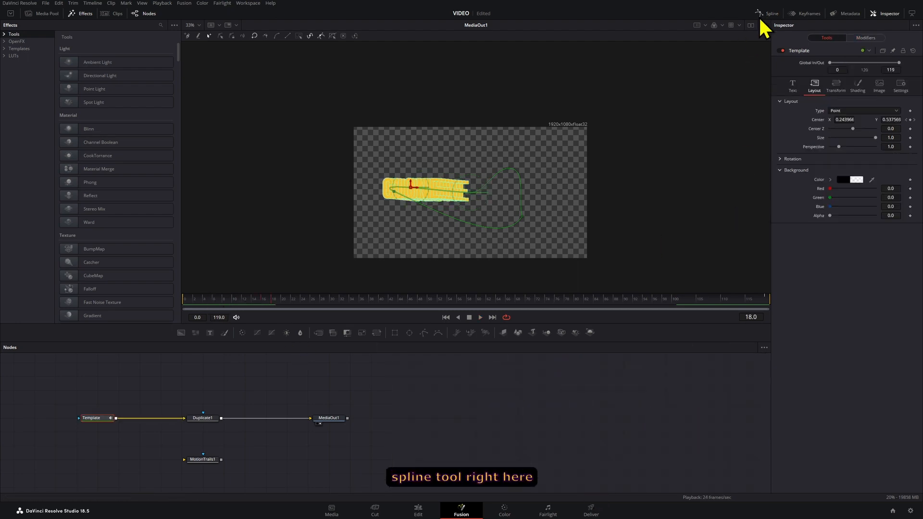
pyautogui.click(765, 13)
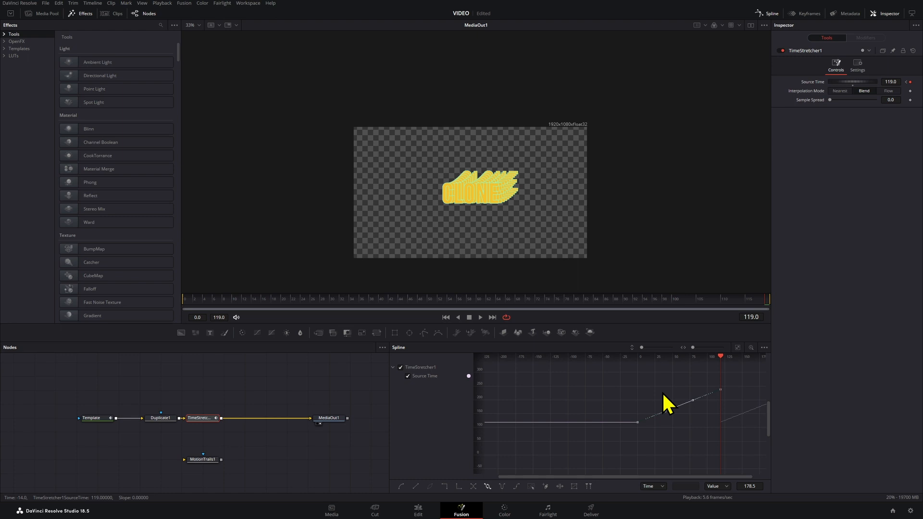
# Step: Select the end point of the Time Stretcher's Source Time curve in the Spline editor
pyautogui.click(480, 317)
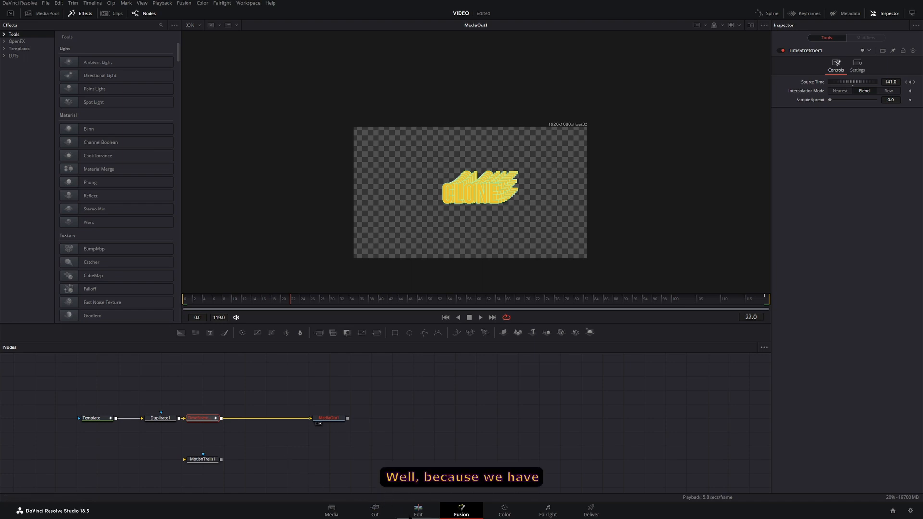
# Step: Back on the Edit page, set the CLONE clip duration to 00:00:10:00 and preview it
pyautogui.click(418, 511)
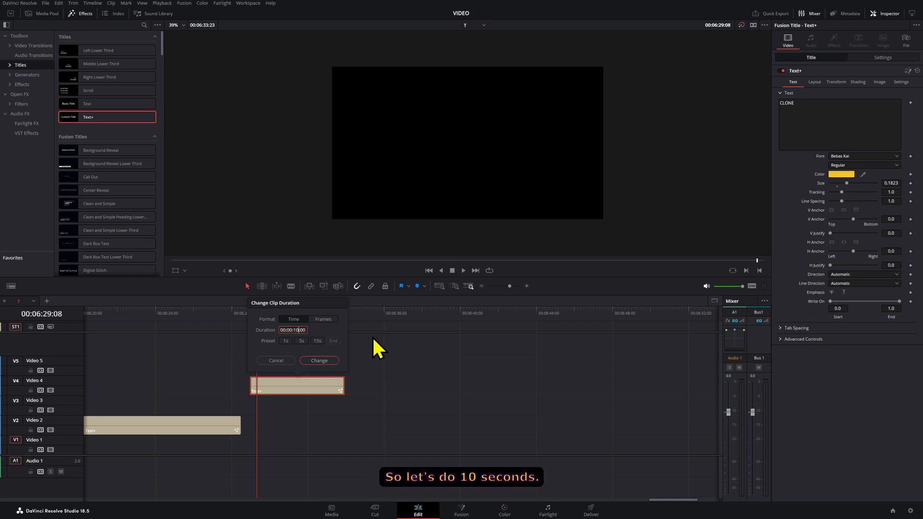
pyautogui.click(319, 360)
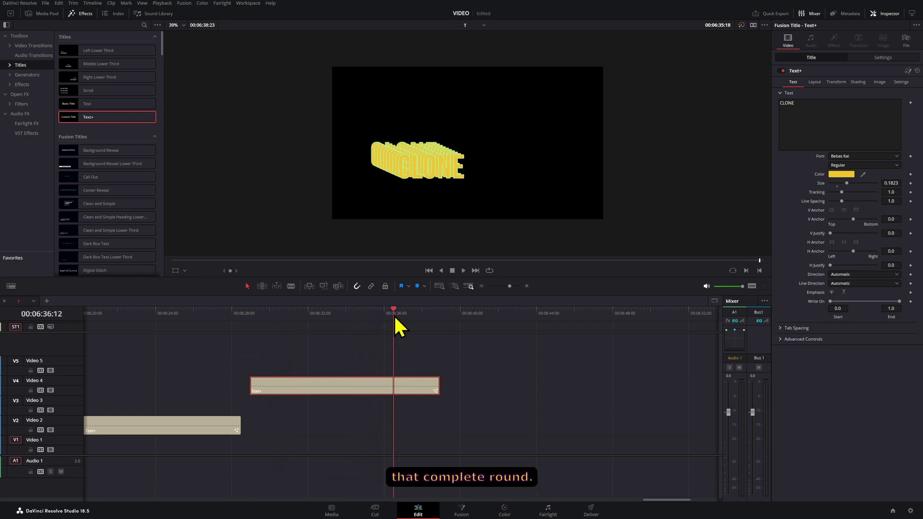
pyautogui.click(250, 311)
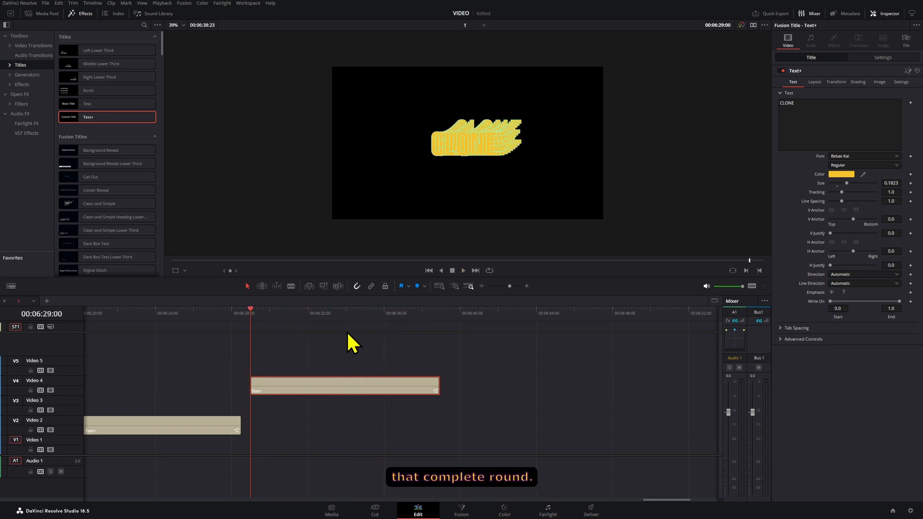
pyautogui.click(264, 310)
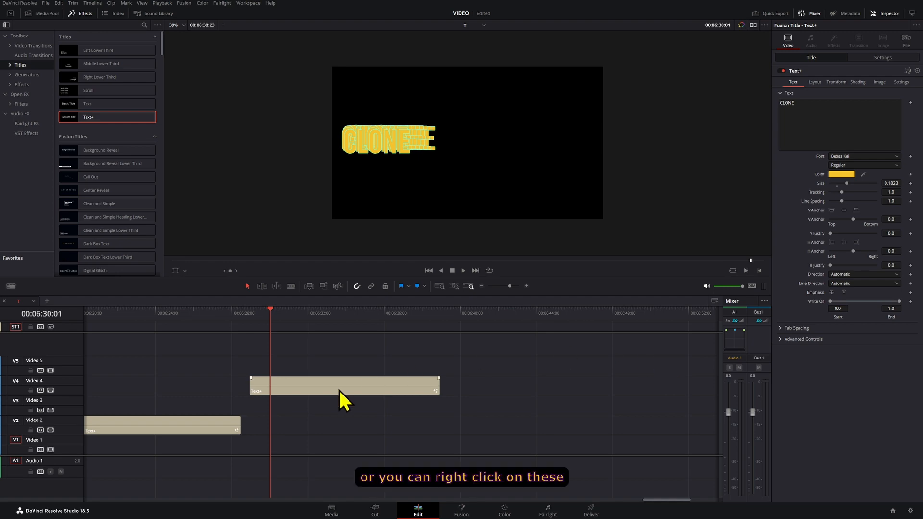
pyautogui.rightClick(342, 397)
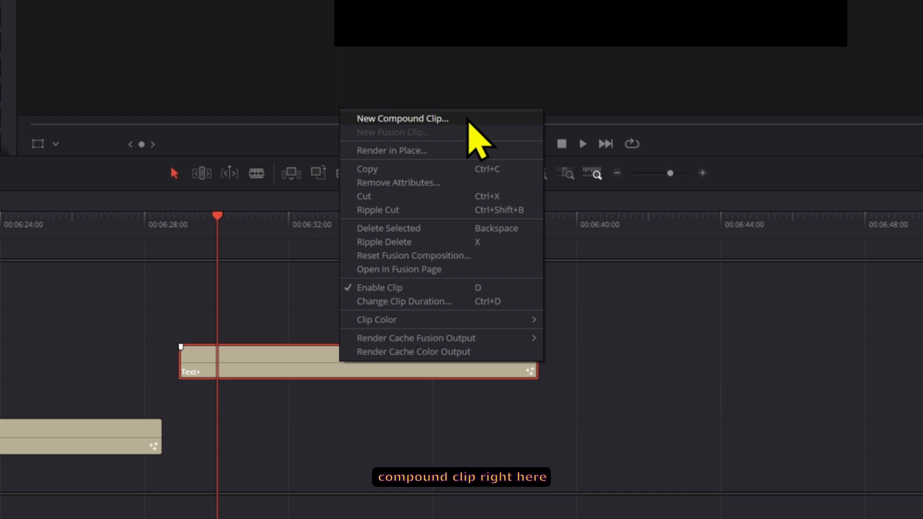
pyautogui.click(402, 119)
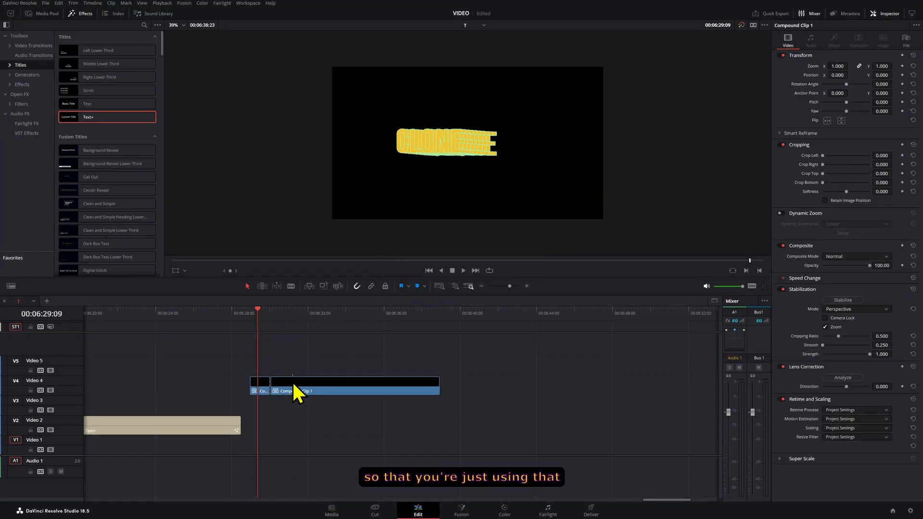
pyautogui.click(463, 270)
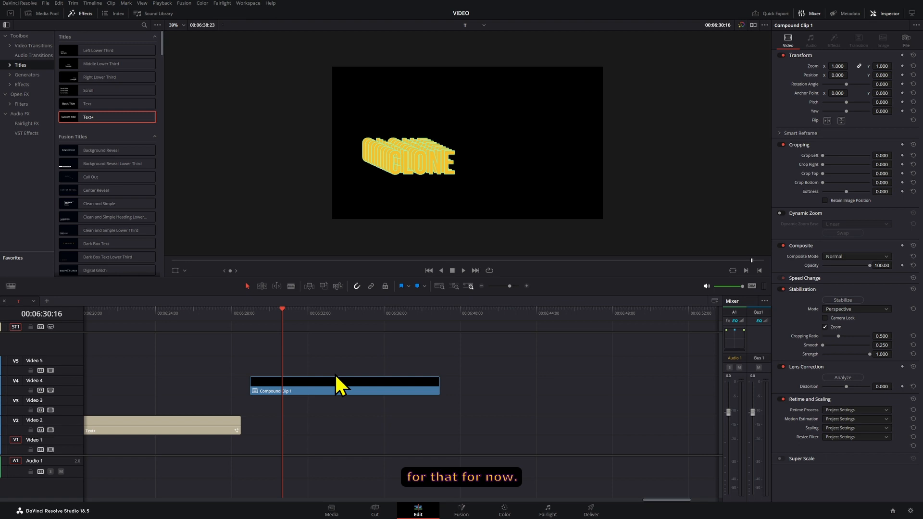
pyautogui.click(341, 384)
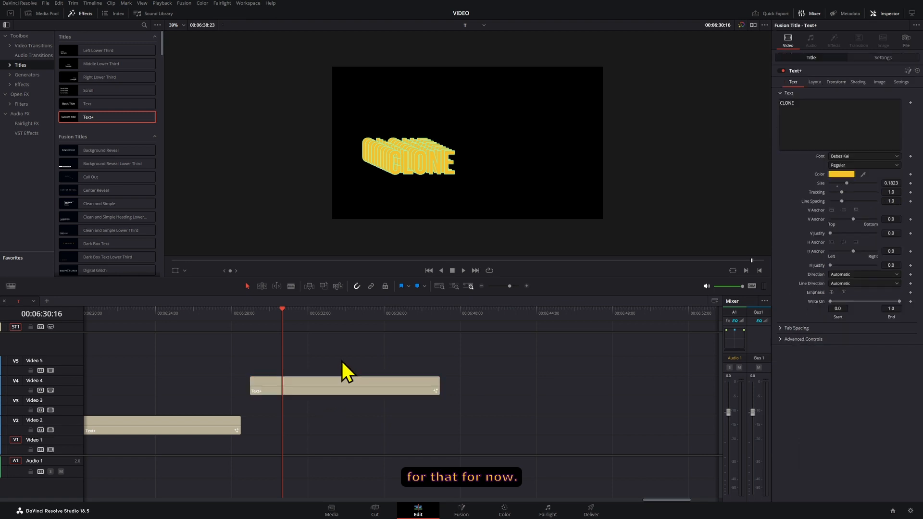